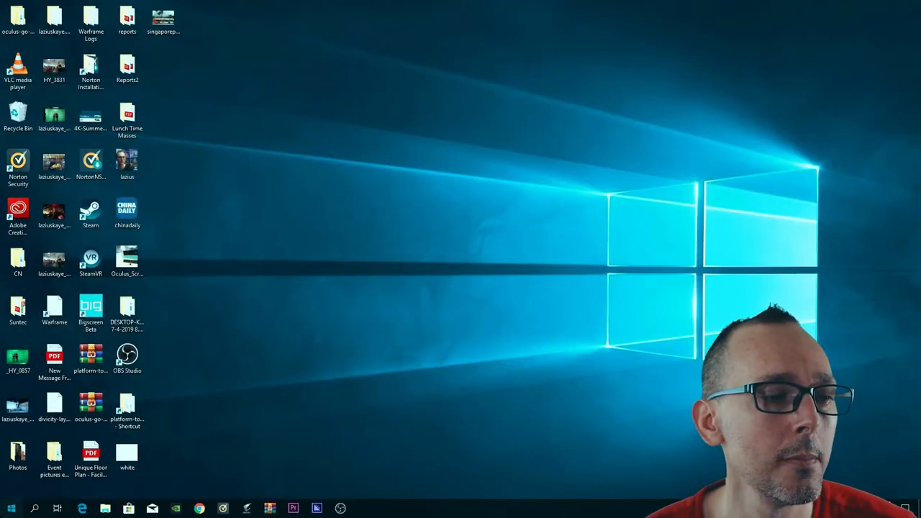
Browse to the VR-Headset's Internal shared storage in File Explorer.
{"action": "left_click", "coordinate": [11, 508]}
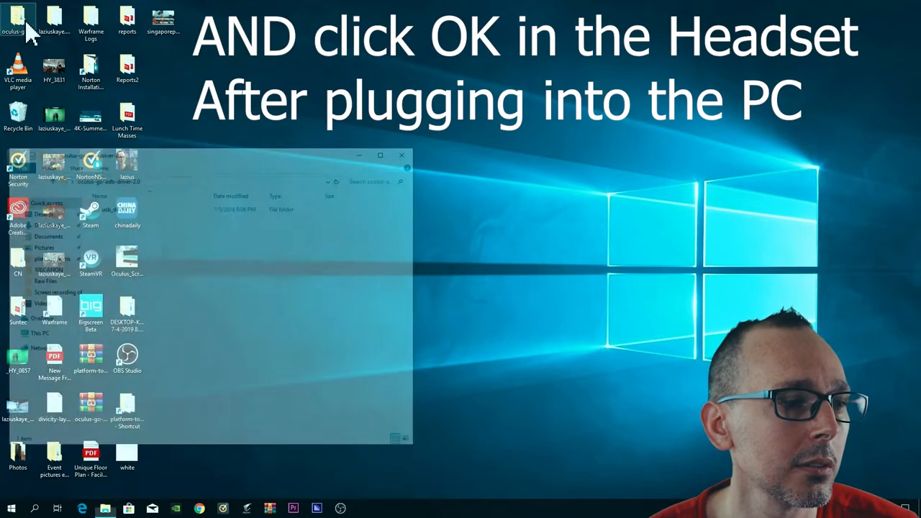
{"action": "left_click", "coordinate": [43, 315]}
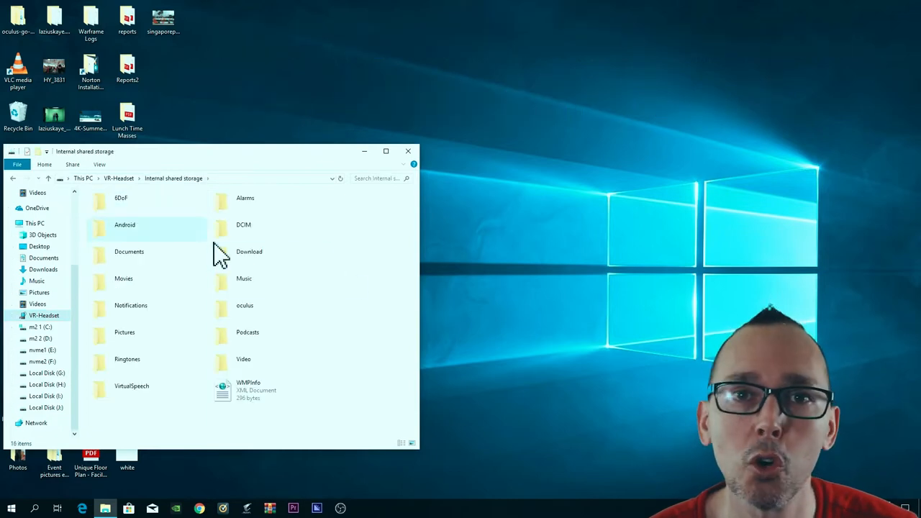
{"action": "mouse_move", "coordinate": [247, 389]}
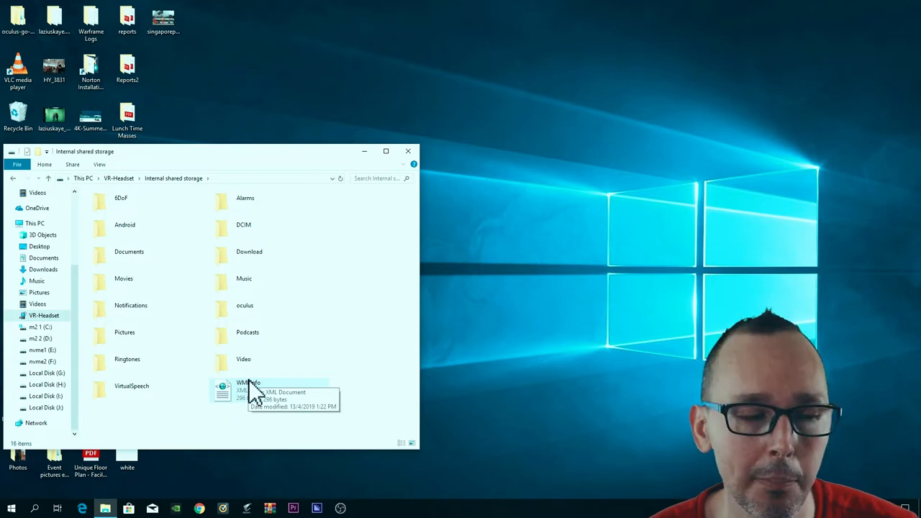
{"action": "mouse_move", "coordinate": [266, 367]}
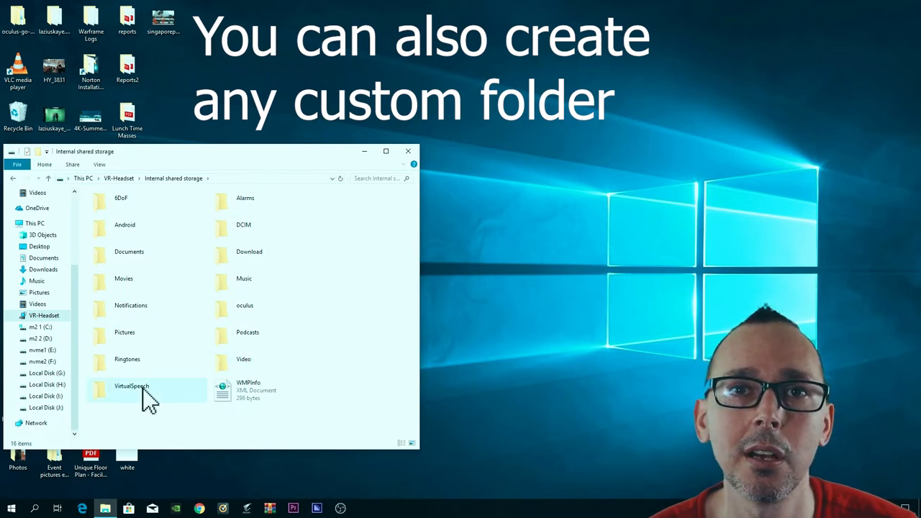
Navigate into the headset's oculus folder and then its VideoShots folder.
{"action": "double_click", "coordinate": [132, 385]}
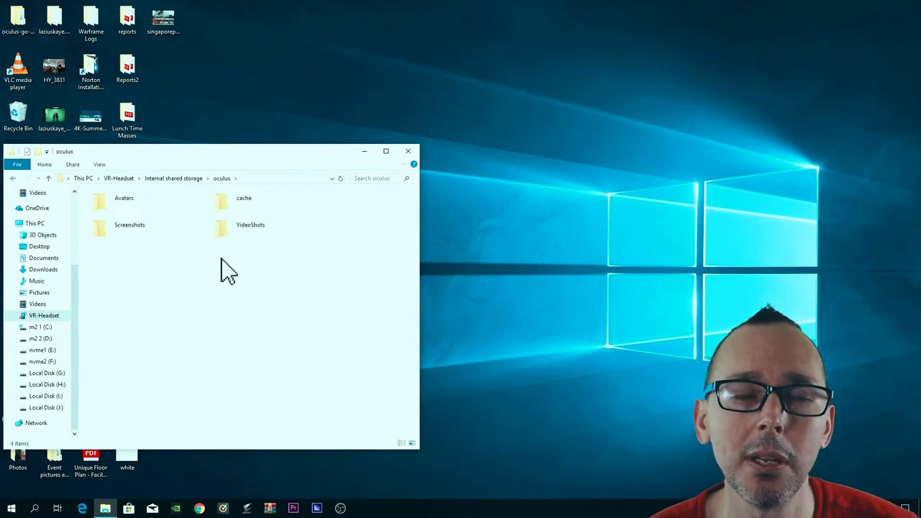
{"action": "mouse_move", "coordinate": [201, 293]}
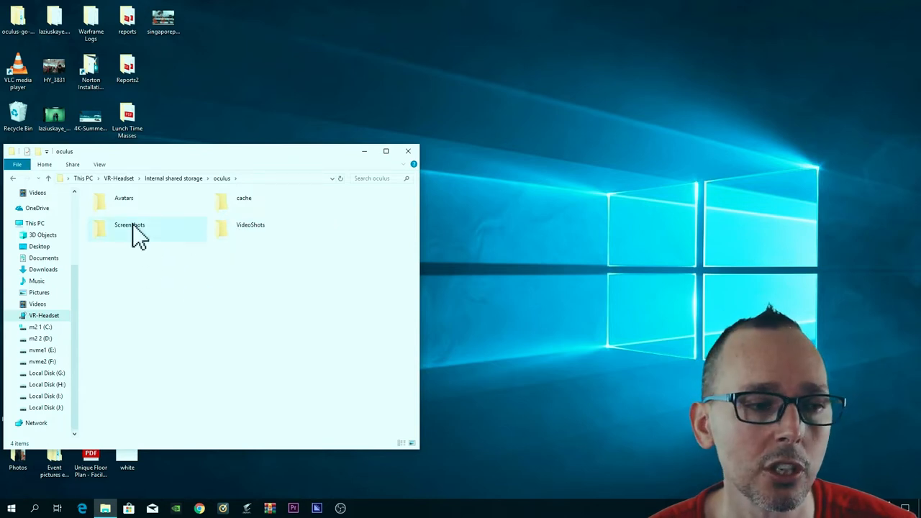
{"action": "left_click", "coordinate": [250, 224]}
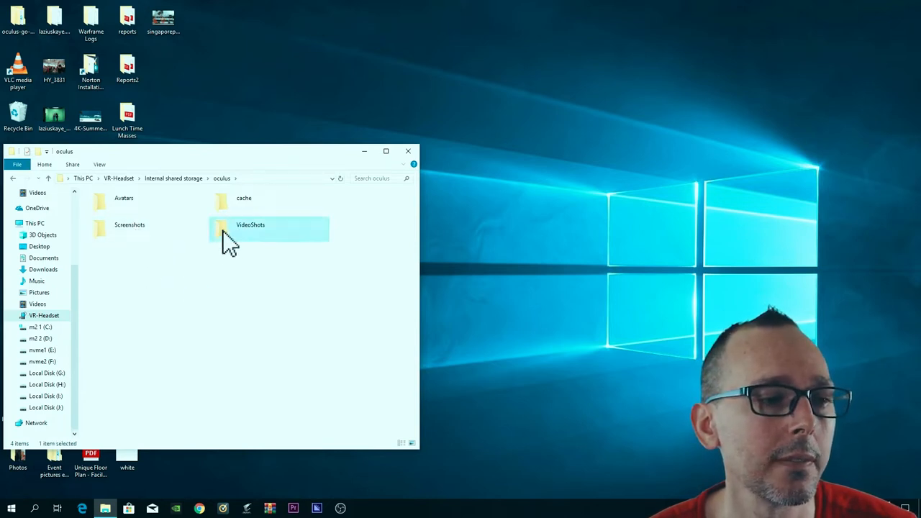
{"action": "double_click", "coordinate": [250, 225]}
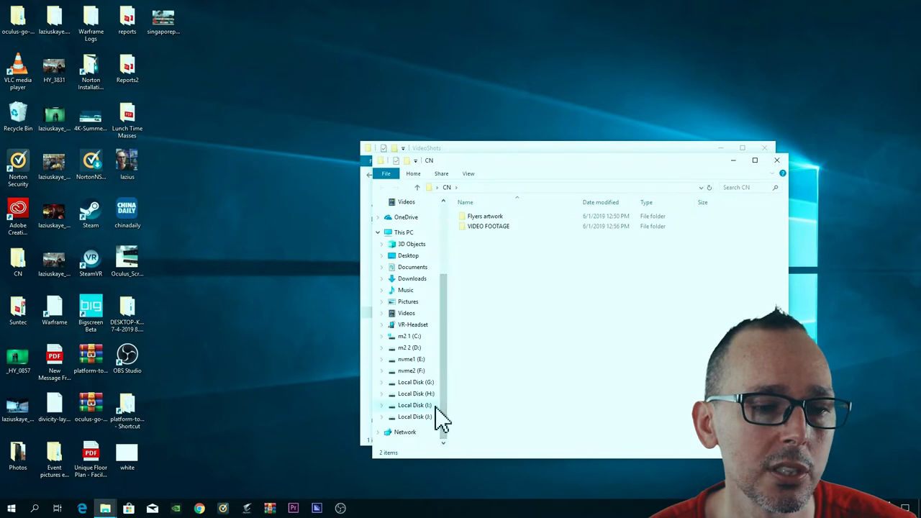
Browse drive m2.2 (D:) into Project Files and the first VLOG 2019 episode folder.
{"action": "left_click", "coordinate": [409, 347]}
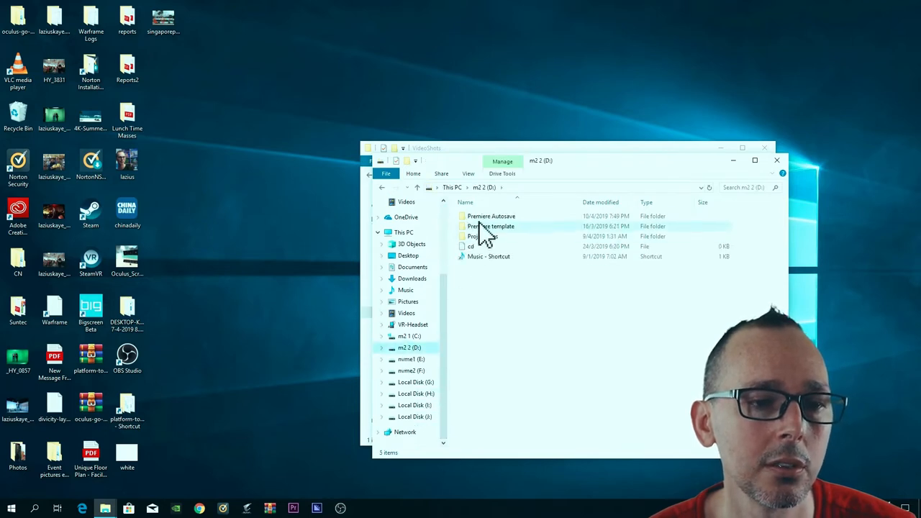
{"action": "double_click", "coordinate": [477, 236]}
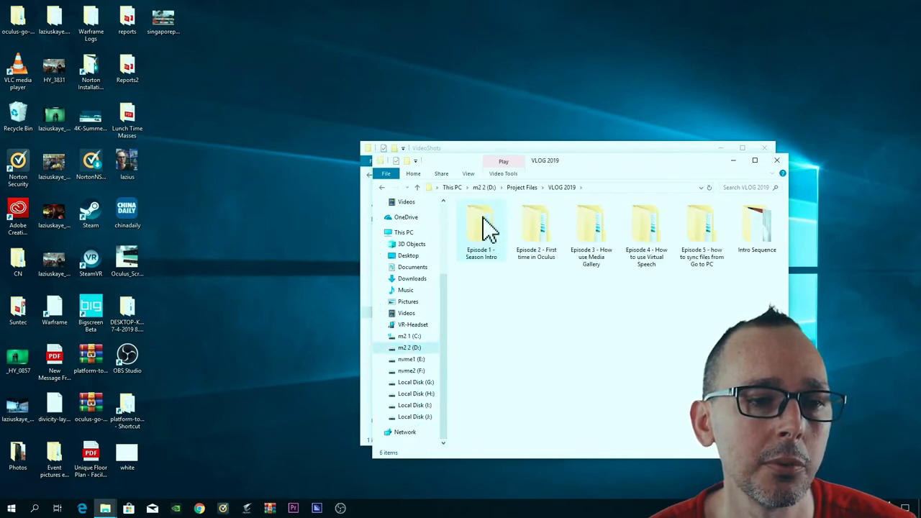
{"action": "double_click", "coordinate": [480, 227]}
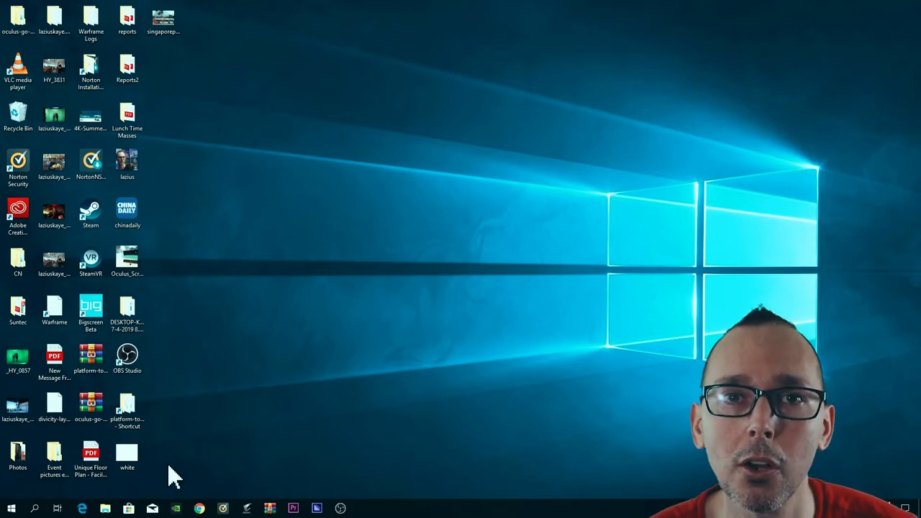
{"action": "mouse_move", "coordinate": [188, 463]}
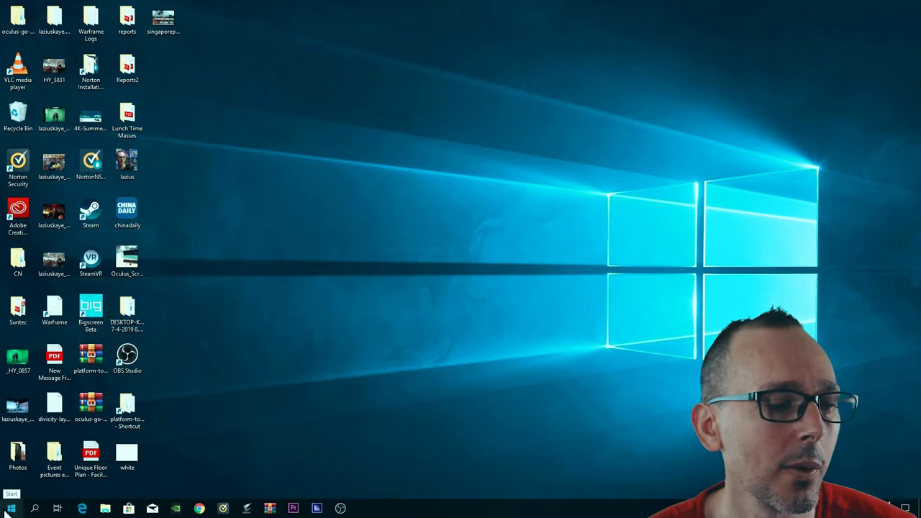
Start a new File Explorer window and scroll the navigation pane toward VR-Headset.
{"action": "left_click", "coordinate": [11, 508]}
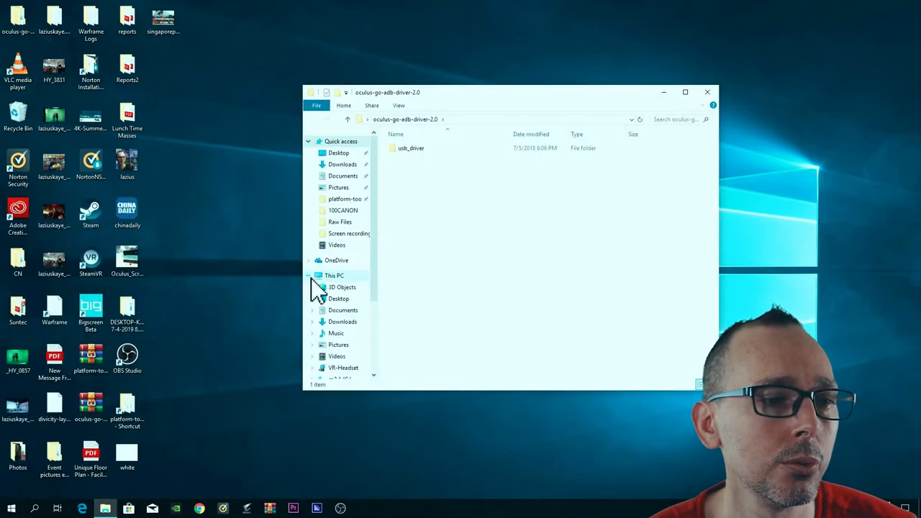
{"action": "scroll", "scroll_direction": "down", "scroll_amount": 3}
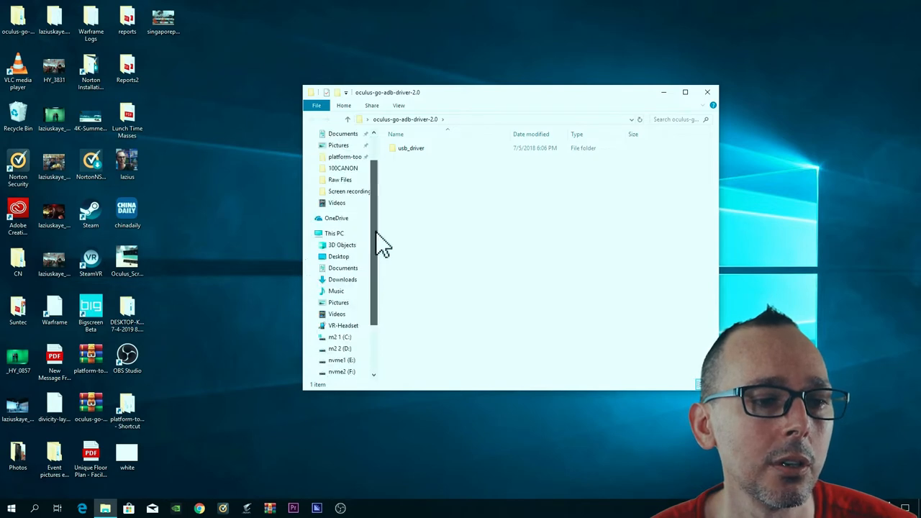
{"action": "scroll", "scroll_direction": "down", "scroll_amount": 3}
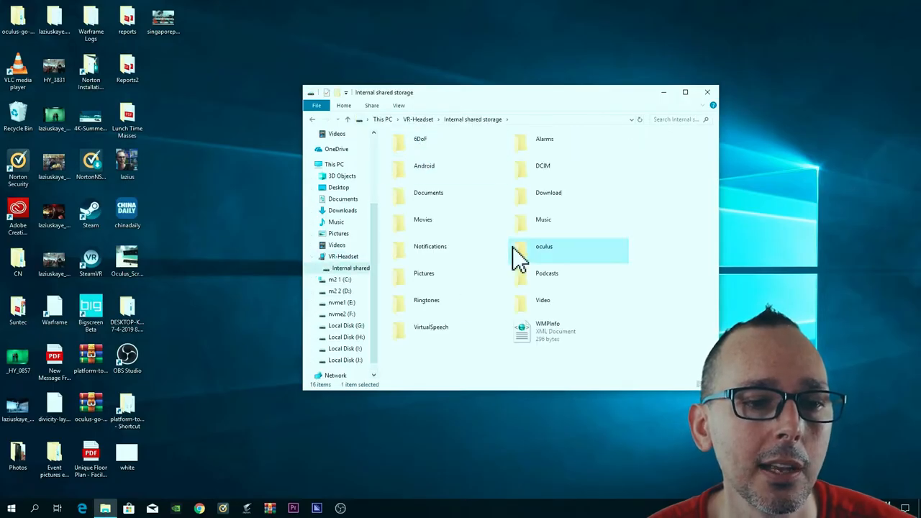
Copy the com.oculus.vrshell recording from VideoShots onto the desktop.
{"action": "double_click", "coordinate": [544, 246]}
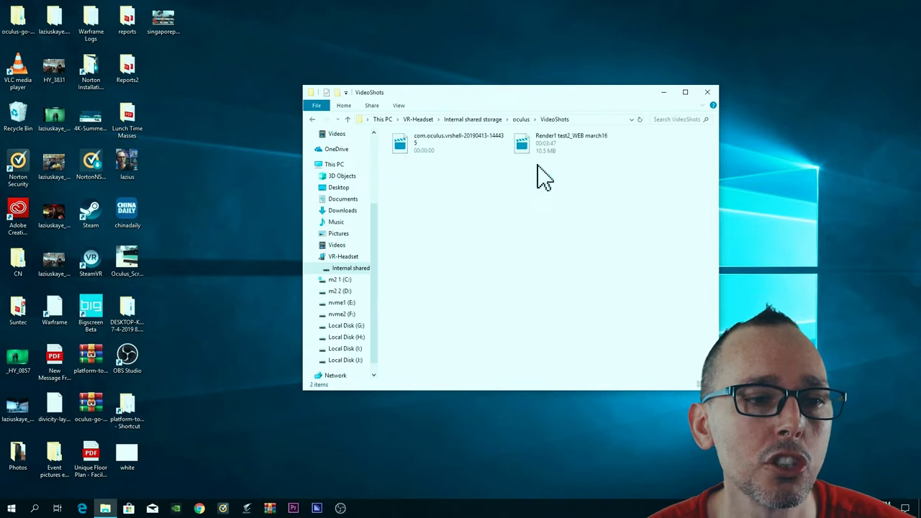
{"action": "left_click", "coordinate": [446, 142]}
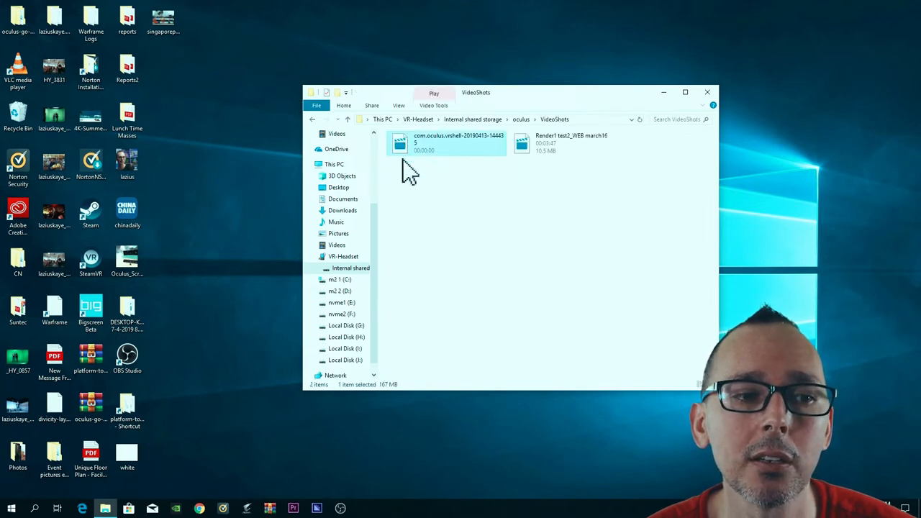
{"action": "mouse_move", "coordinate": [420, 144]}
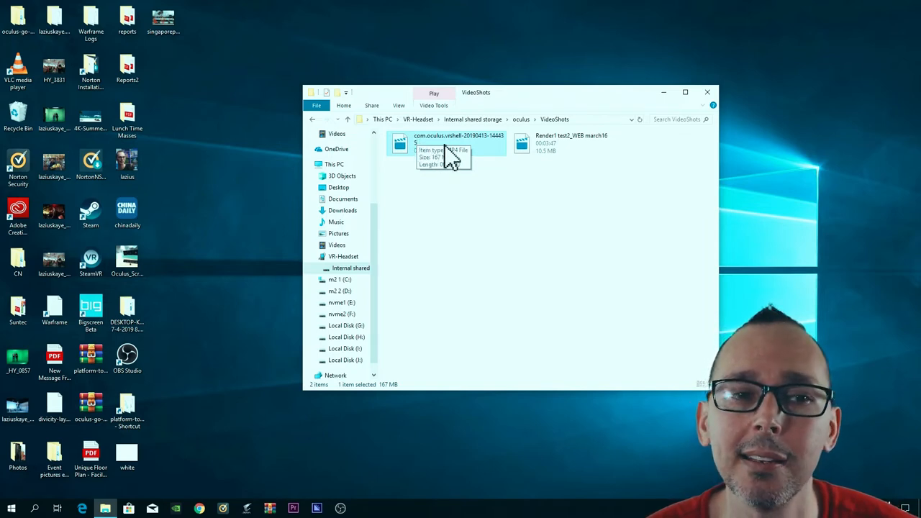
{"action": "left_click_drag", "start_coordinate": [446, 142], "coordinate": [262, 189]}
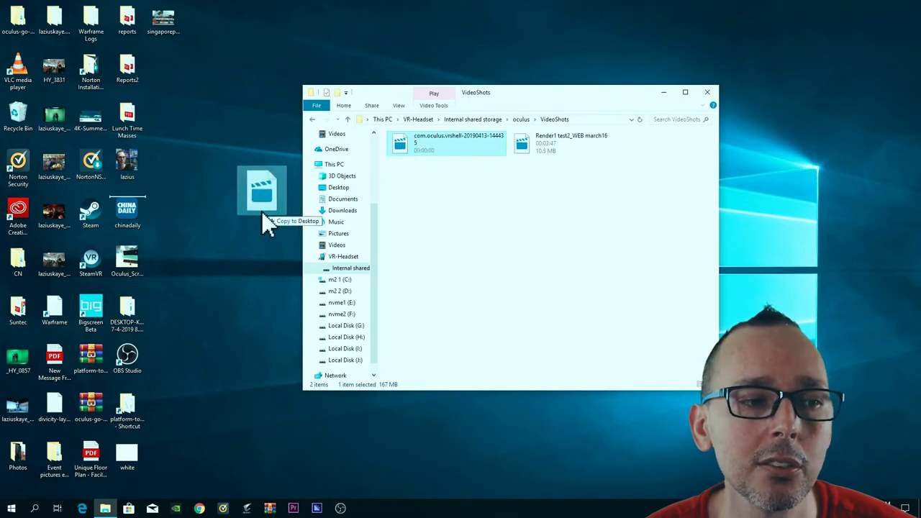
{"action": "left_click_drag", "start_coordinate": [262, 190], "coordinate": [404, 32]}
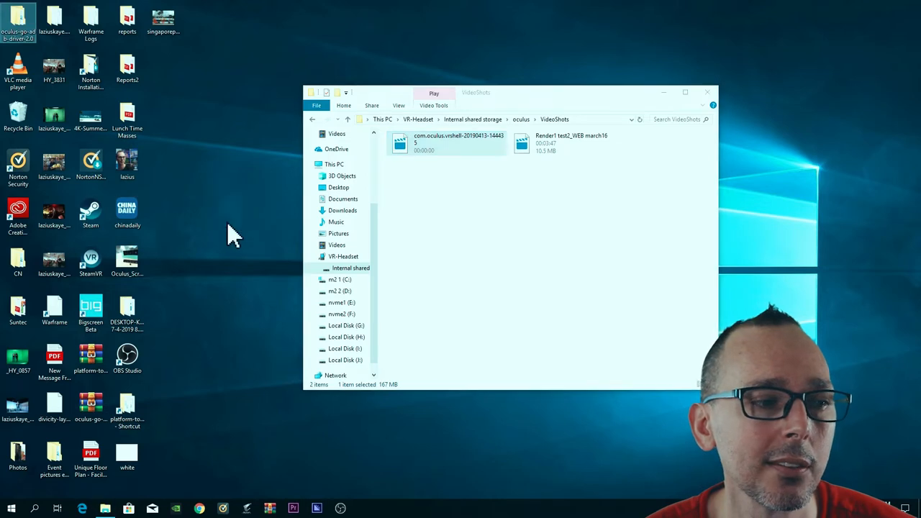
{"action": "left_click_drag", "start_coordinate": [400, 142], "coordinate": [164, 65]}
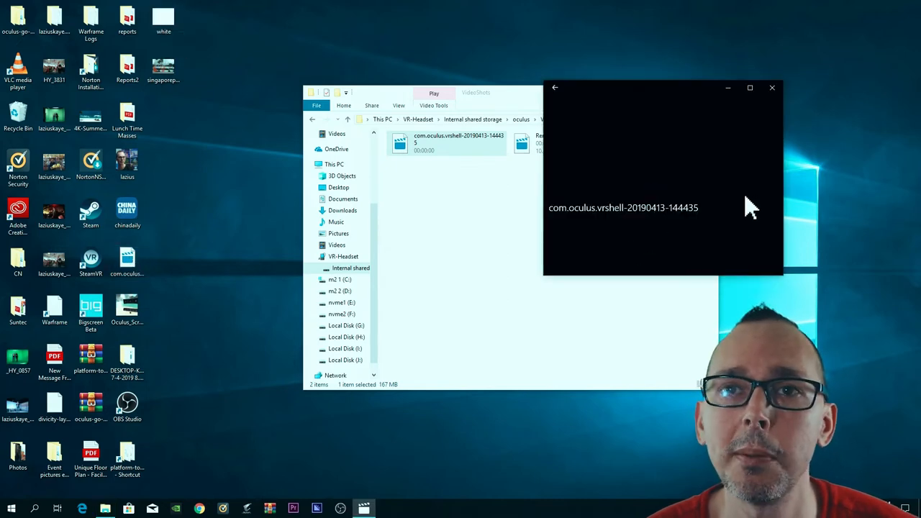
Close the video playback window after previewing the copied recording.
{"action": "left_click", "coordinate": [771, 88]}
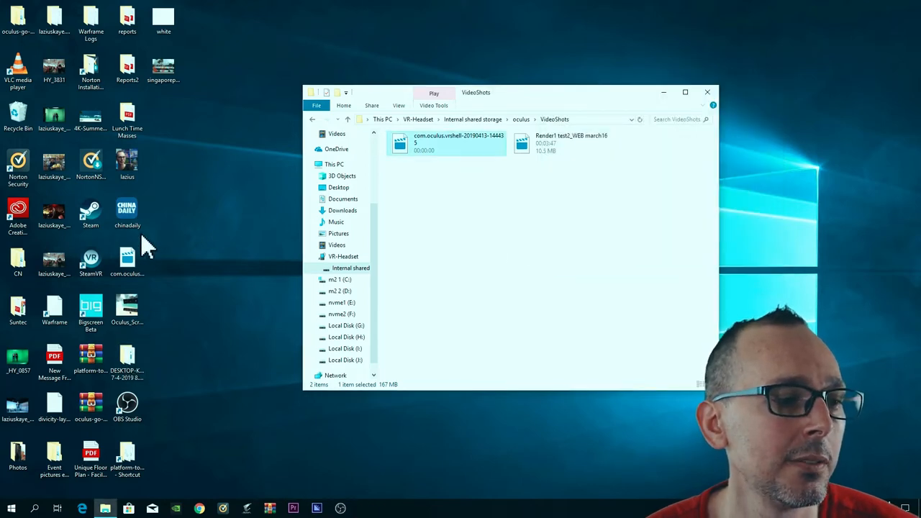
{"action": "mouse_move", "coordinate": [180, 381]}
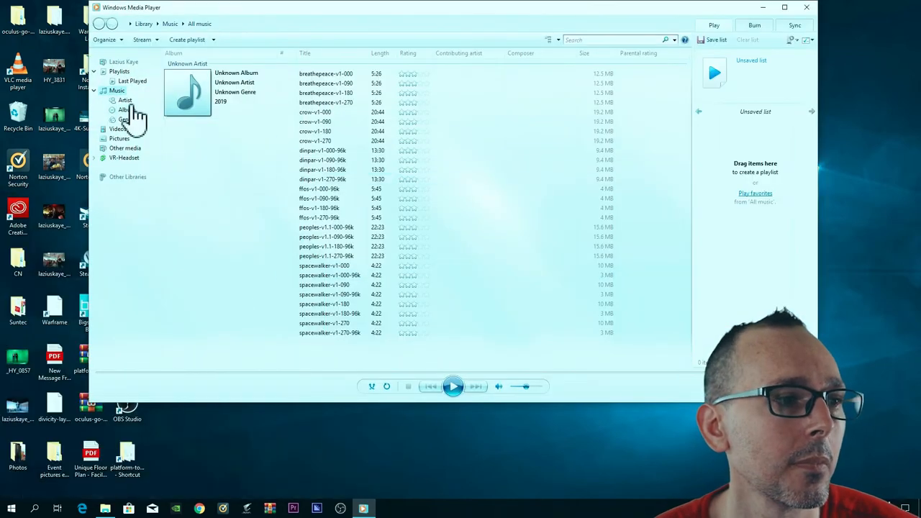
{"action": "mouse_move", "coordinate": [121, 153]}
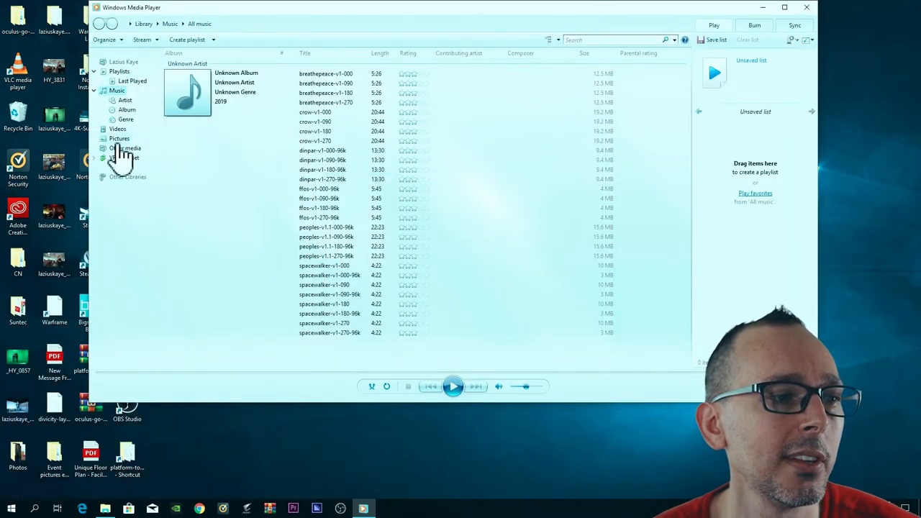
{"action": "left_click", "coordinate": [104, 157]}
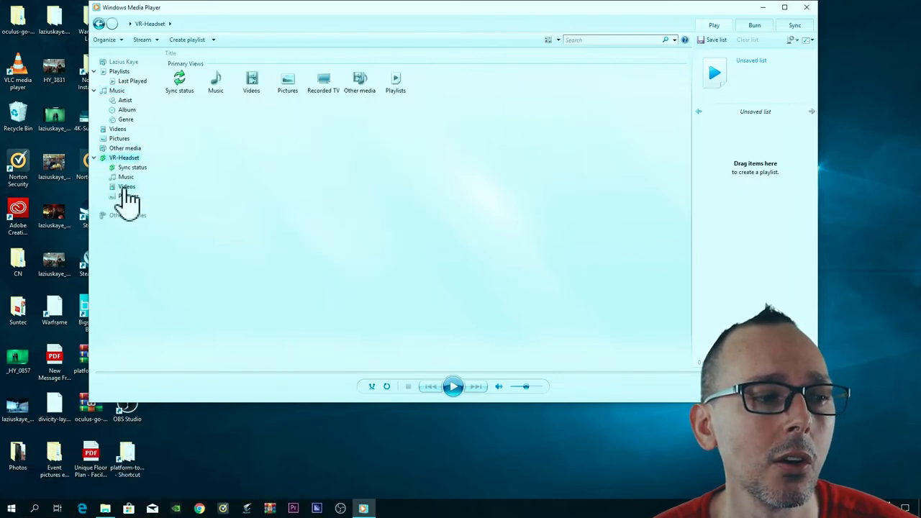
{"action": "left_click", "coordinate": [126, 187]}
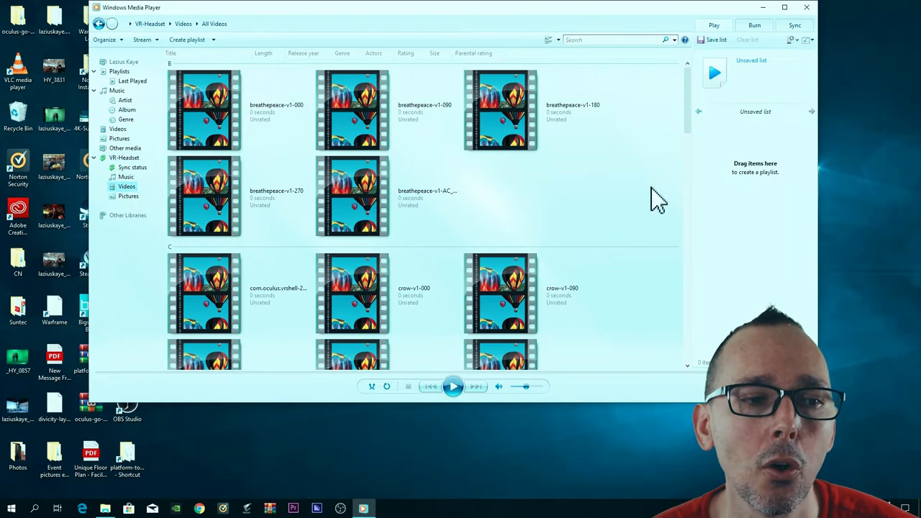
{"action": "mouse_move", "coordinate": [535, 247]}
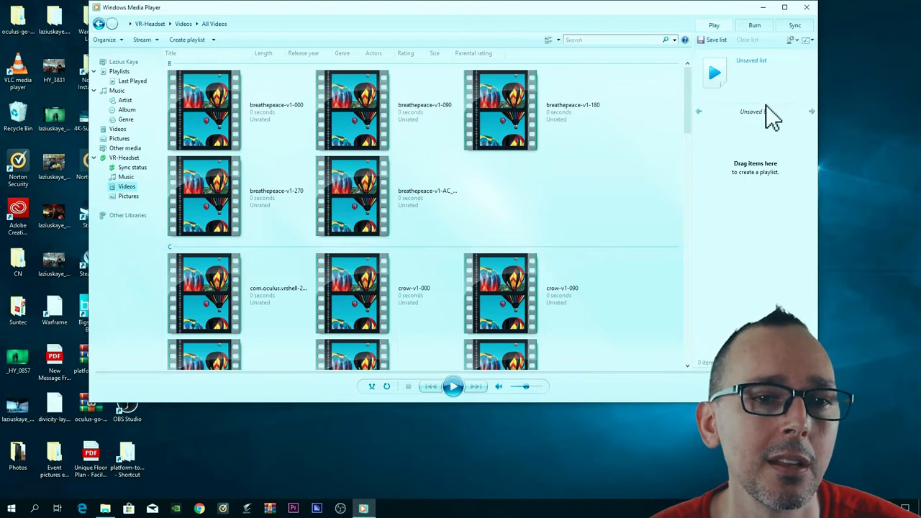
{"action": "scroll", "scroll_direction": "down", "scroll_amount": 3}
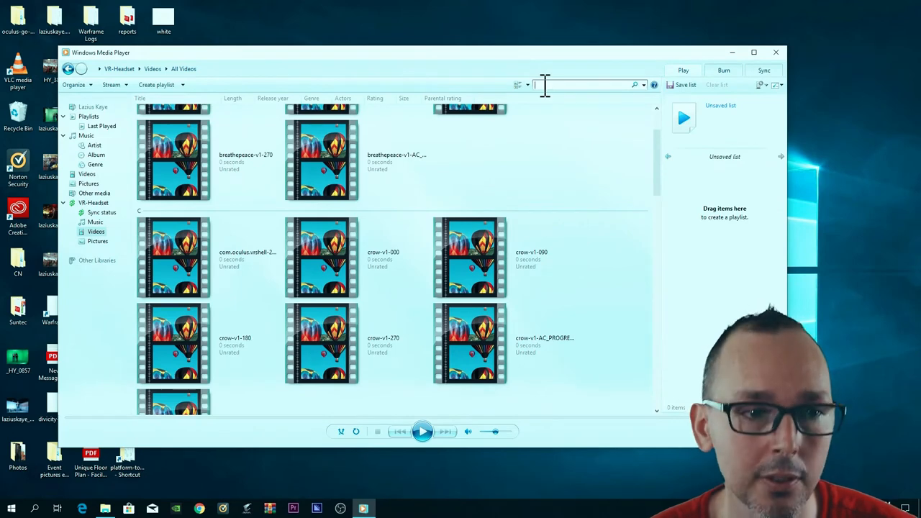
{"action": "type", "text": "com.oculus.vrshell-20190413-144435"}
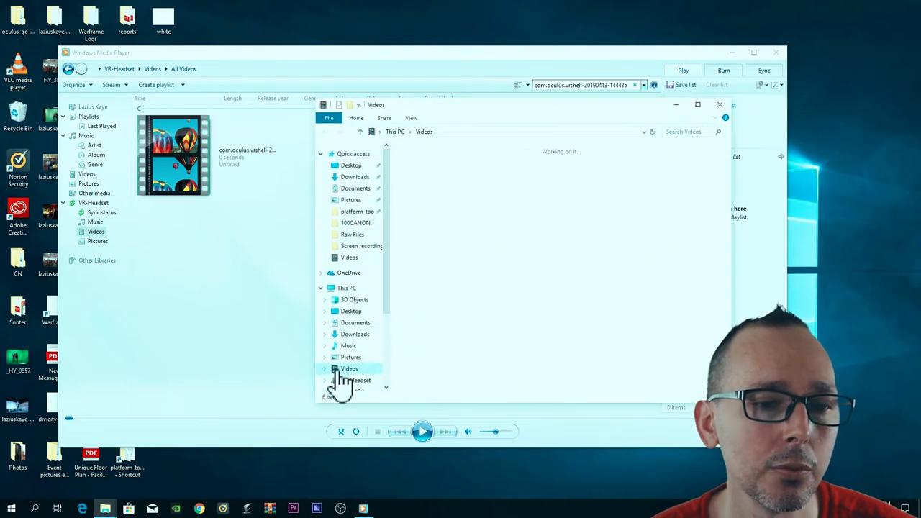
Close the Videos Explorer window and search Media Player's music library for the vrshell recording.
{"action": "right_click", "coordinate": [699, 166]}
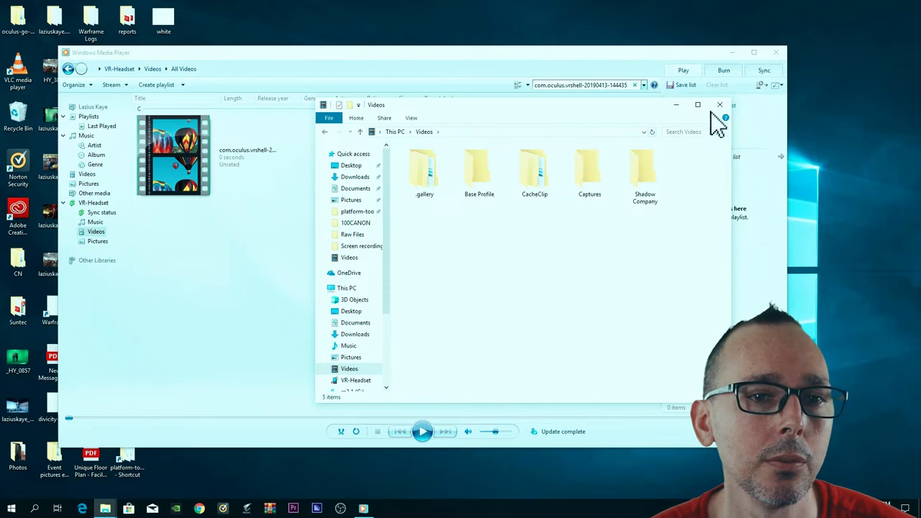
{"action": "left_click", "coordinate": [719, 104]}
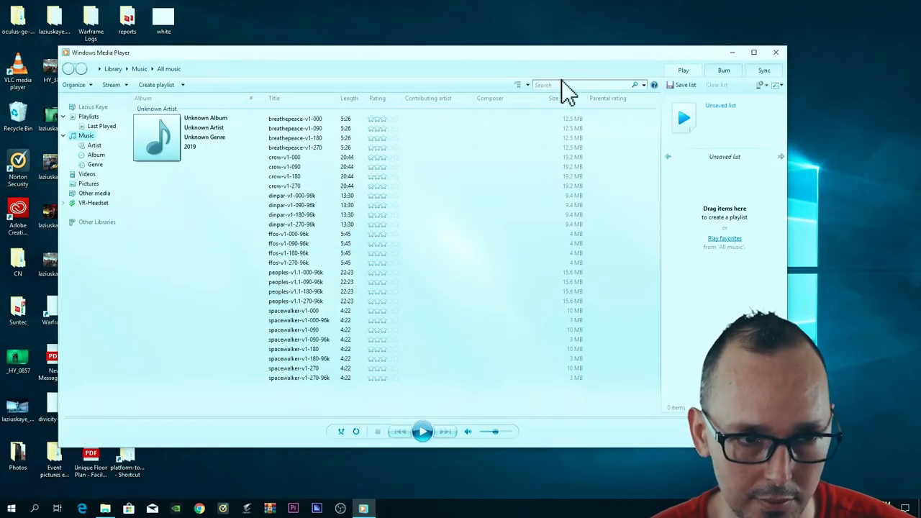
{"action": "type", "text": "com.oculus.vrshell-20190413-144435"}
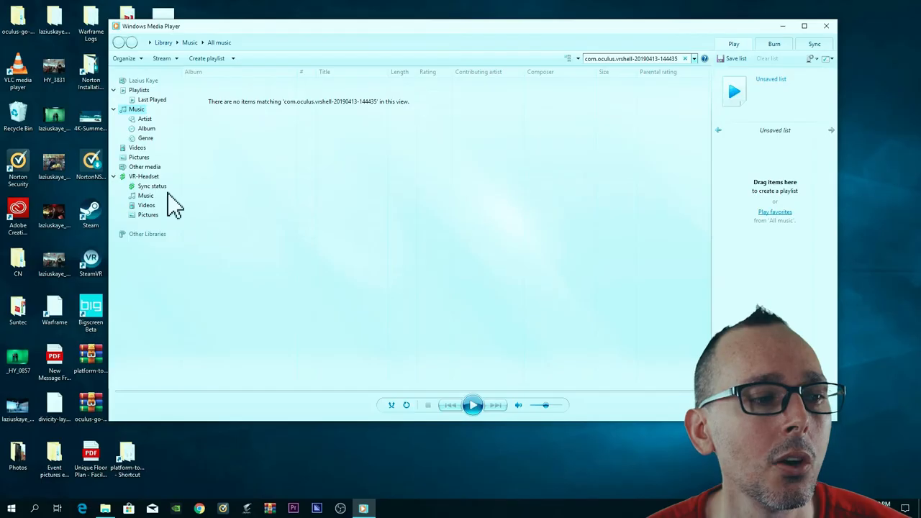
{"action": "left_click", "coordinate": [144, 176]}
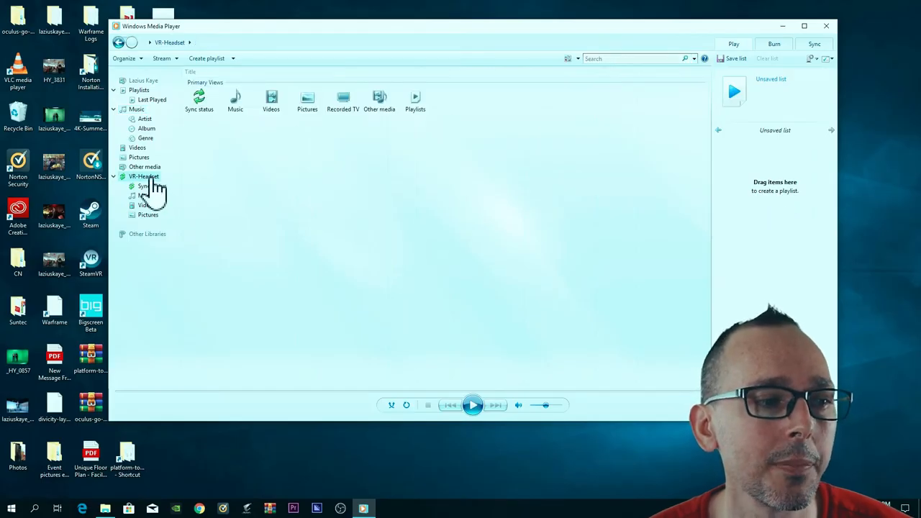
{"action": "right_click", "coordinate": [144, 176]}
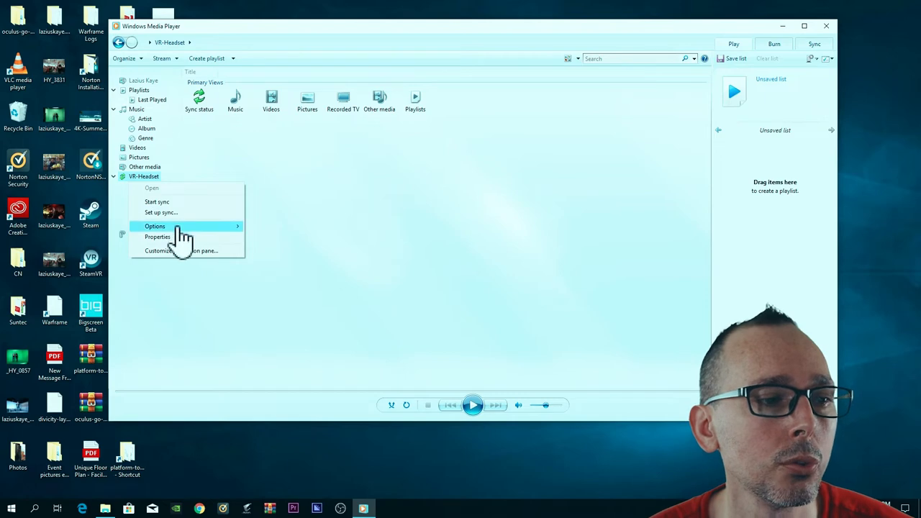
{"action": "mouse_move", "coordinate": [155, 226]}
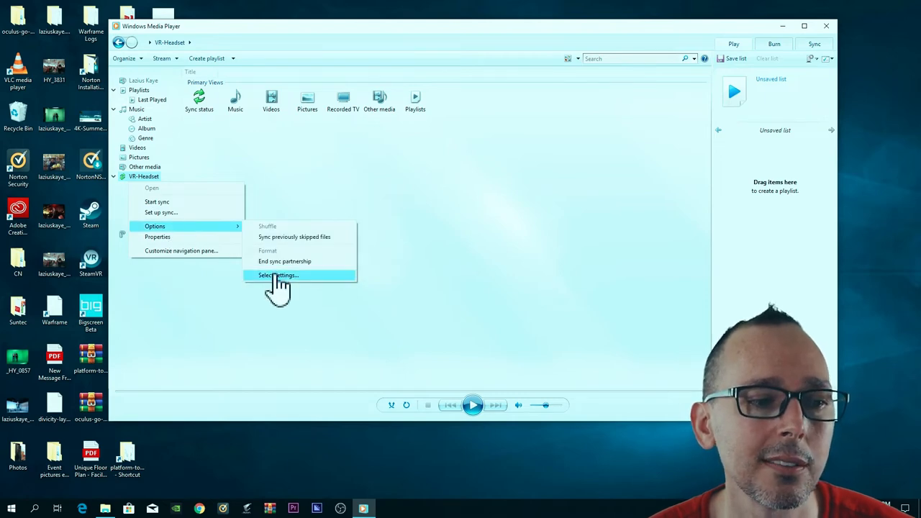
{"action": "left_click", "coordinate": [279, 274]}
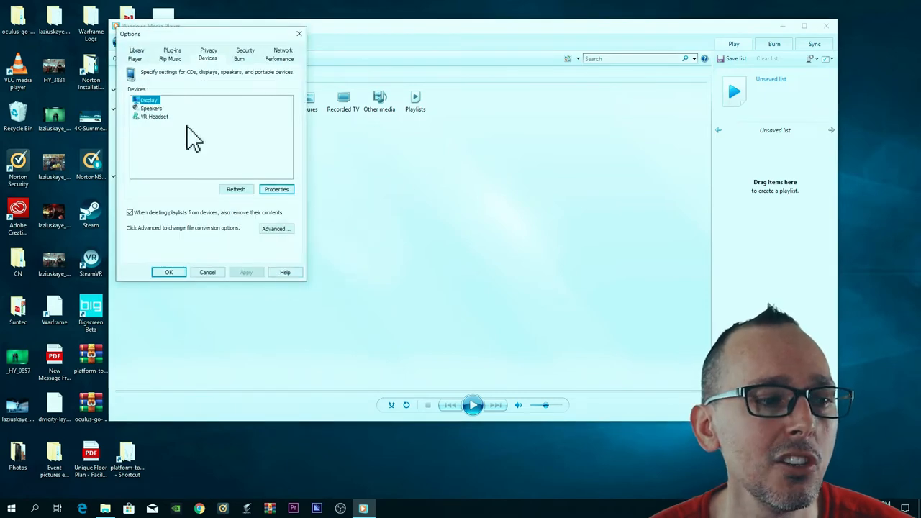
{"action": "left_click", "coordinate": [236, 190]}
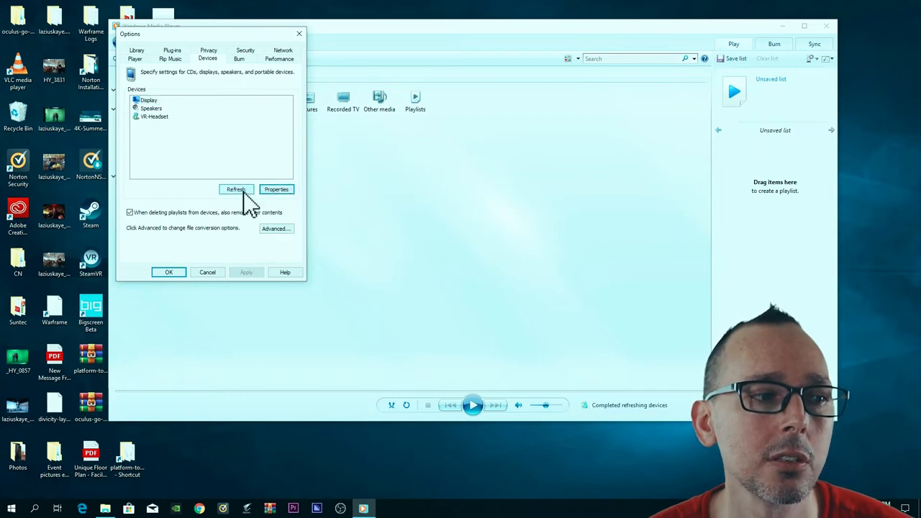
{"action": "left_click", "coordinate": [153, 115]}
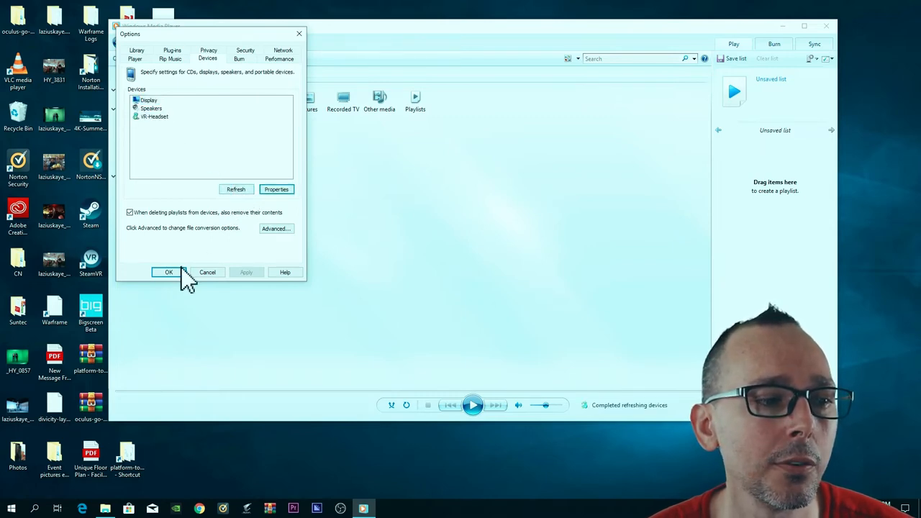
{"action": "left_click", "coordinate": [168, 272]}
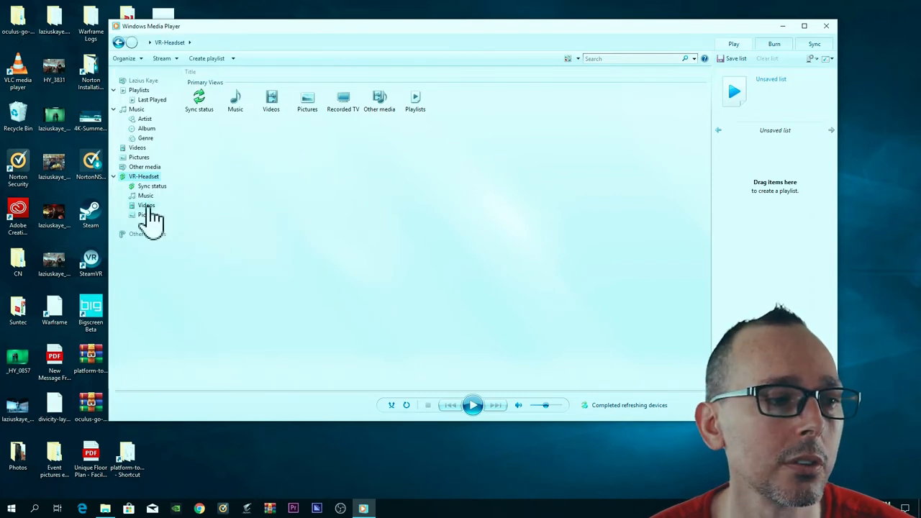
{"action": "left_click", "coordinate": [147, 204]}
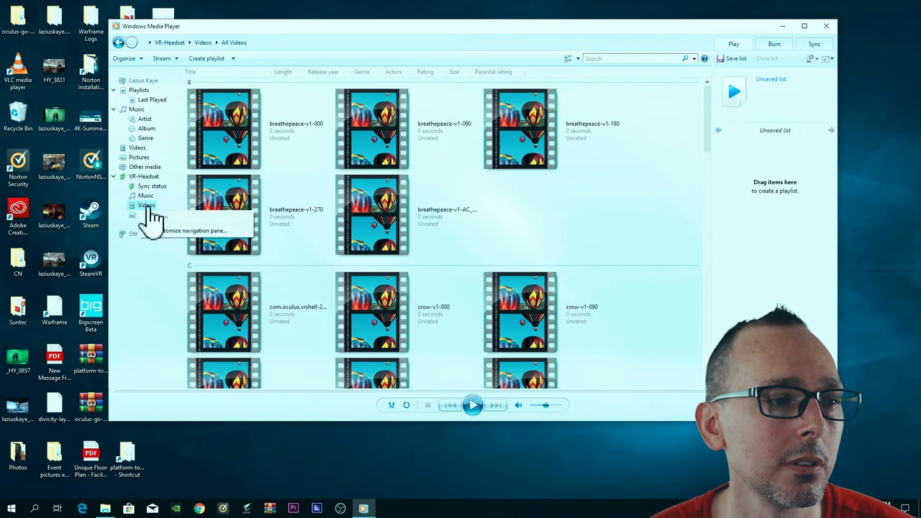
{"action": "left_click", "coordinate": [633, 57]}
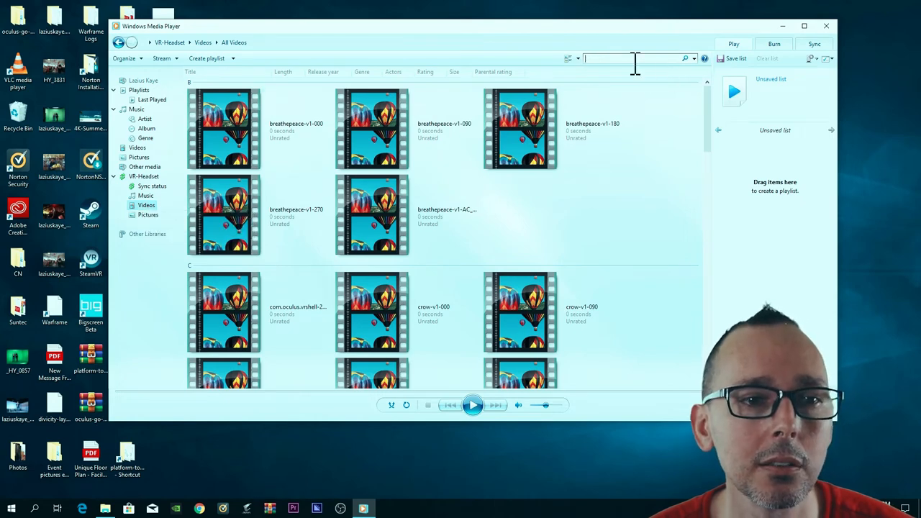
{"action": "type", "text": "com.oculus.vrshell-20190413-144435"}
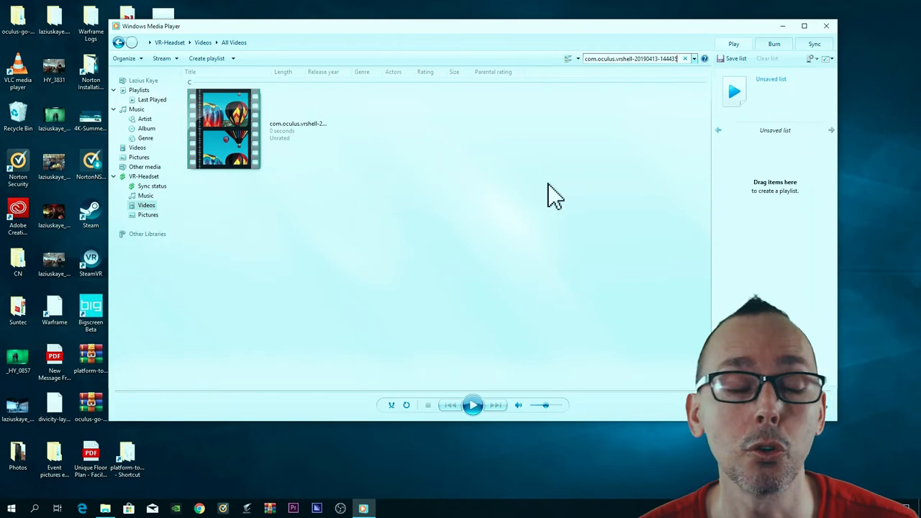
{"action": "mouse_move", "coordinate": [157, 123]}
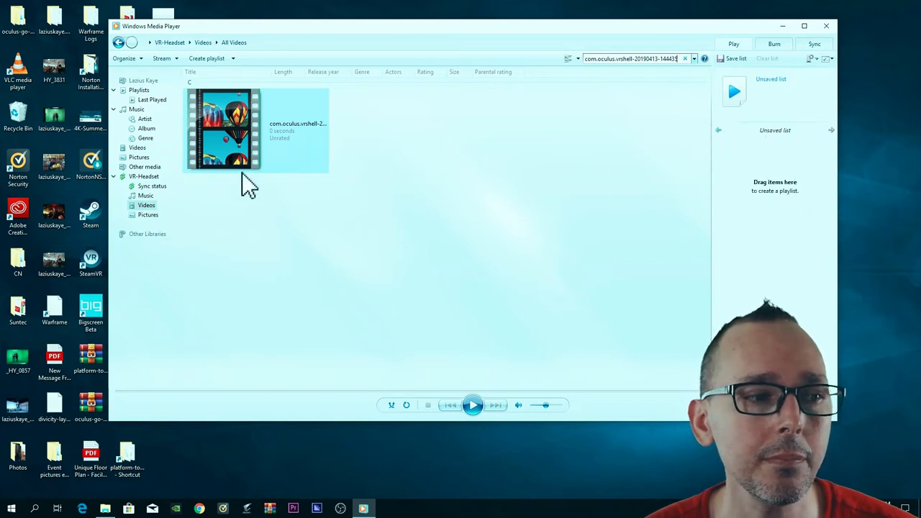
Add the vrshell recording to the Sync list and sync it to the VR-Headset.
{"action": "left_click_drag", "start_coordinate": [222, 130], "coordinate": [769, 199]}
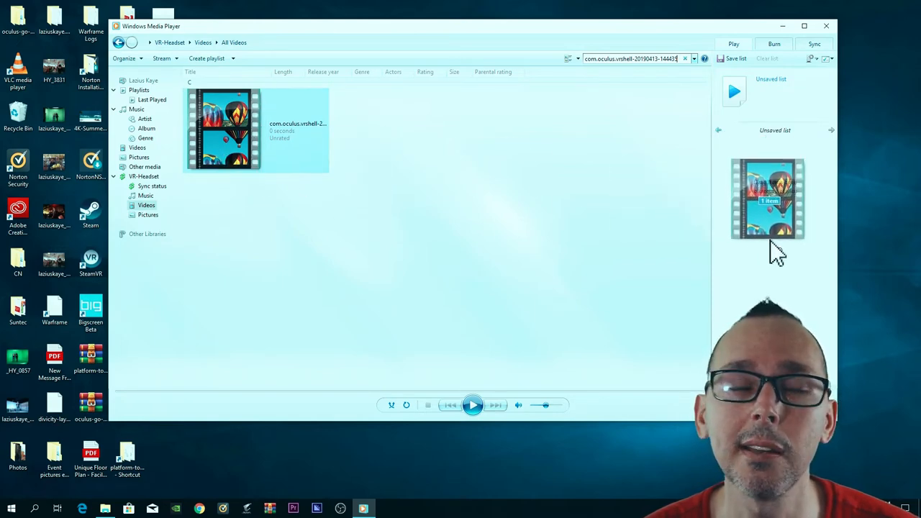
{"action": "right_click", "coordinate": [223, 129]}
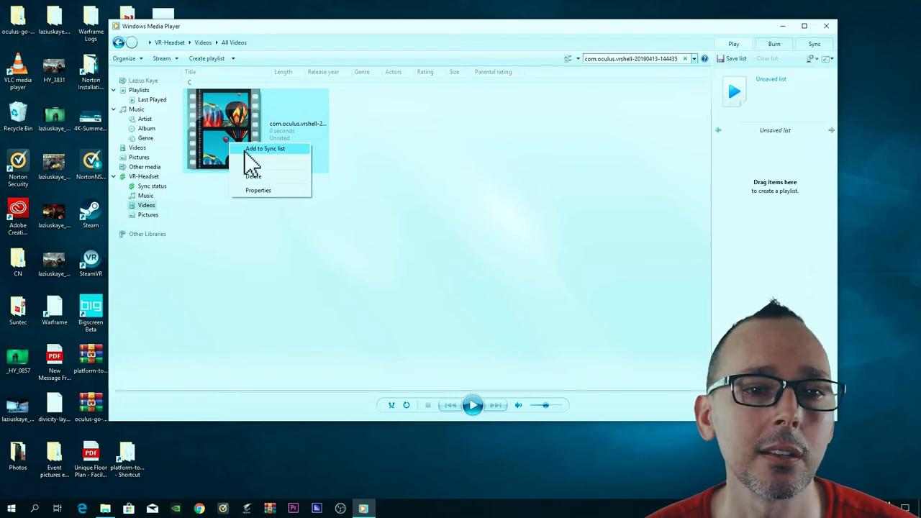
{"action": "left_click", "coordinate": [264, 148]}
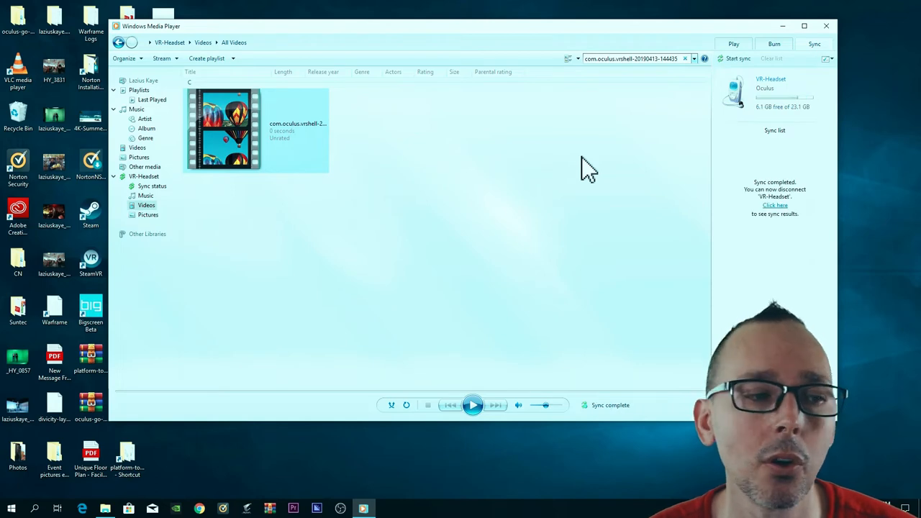
{"action": "left_click", "coordinate": [11, 509]}
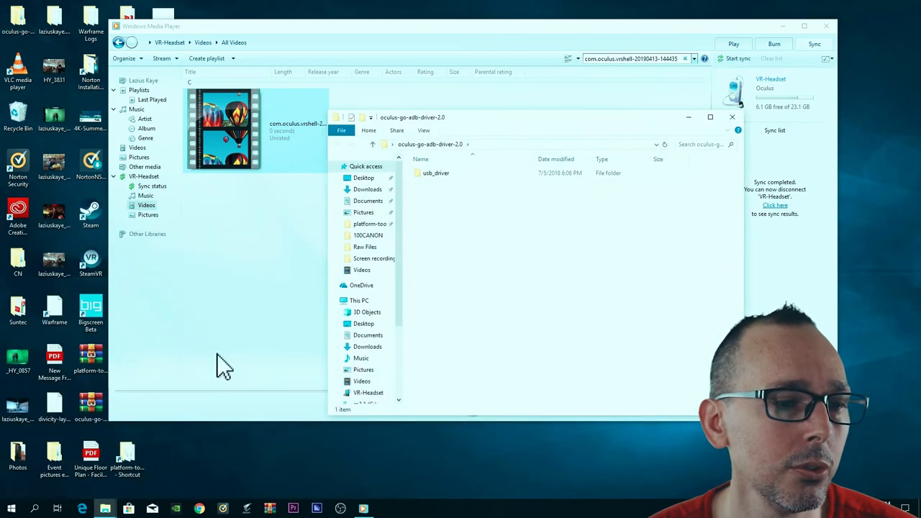
Play the vrshell recording from the Videos folder, then close the player.
{"action": "left_click", "coordinate": [362, 380]}
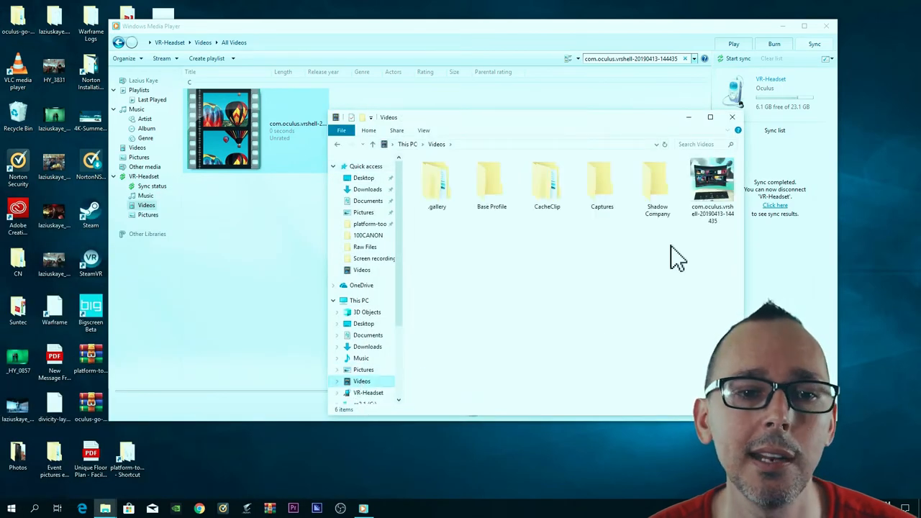
{"action": "double_click", "coordinate": [712, 180]}
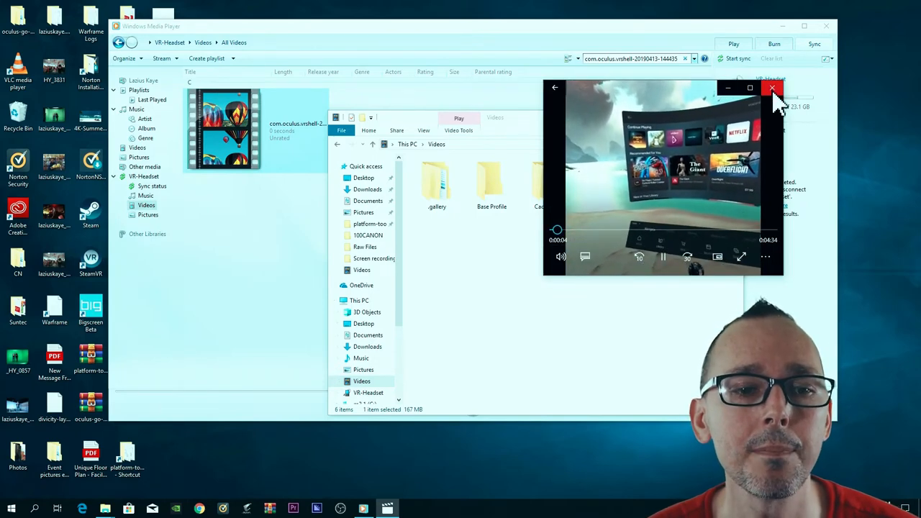
{"action": "left_click", "coordinate": [771, 88]}
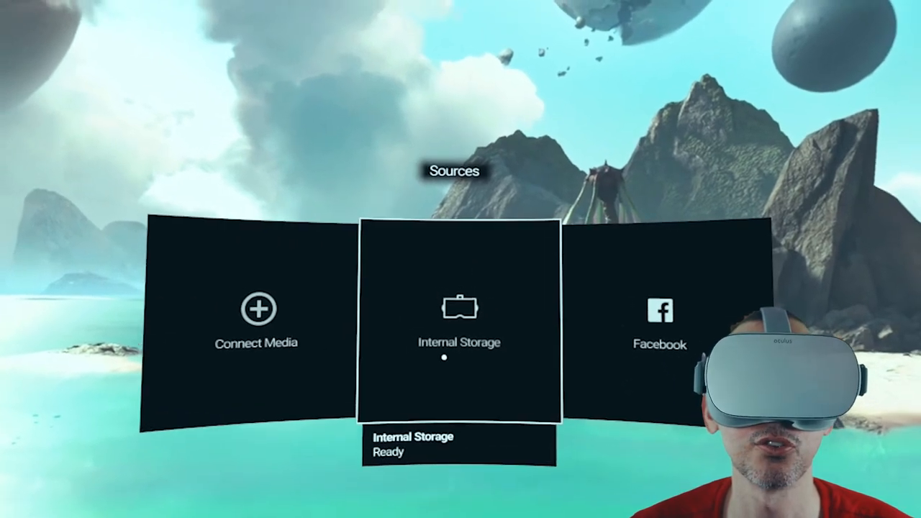
Select Internal Storage from Oculus Gallery's Sources screen.
{"action": "left_click", "coordinate": [458, 323]}
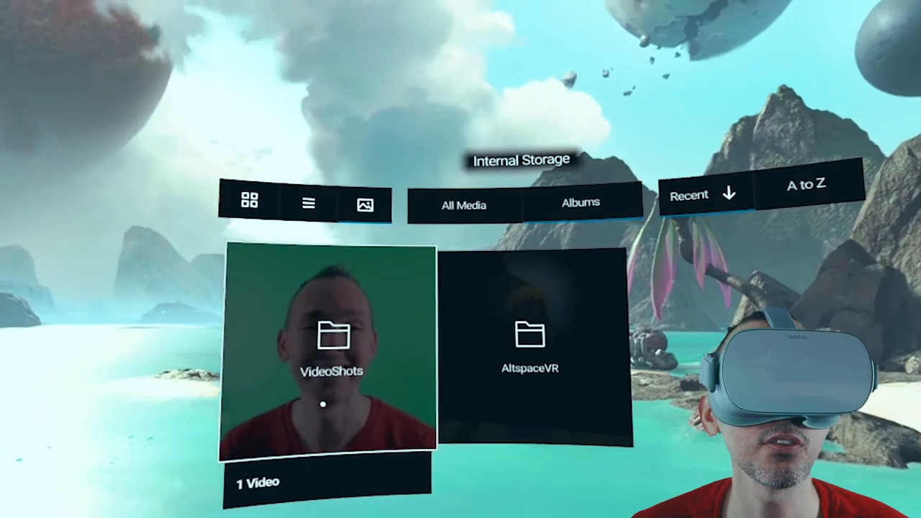
Play the Render1 test2_WEB march16 video from the VideoShots folder.
{"action": "left_click", "coordinate": [329, 349]}
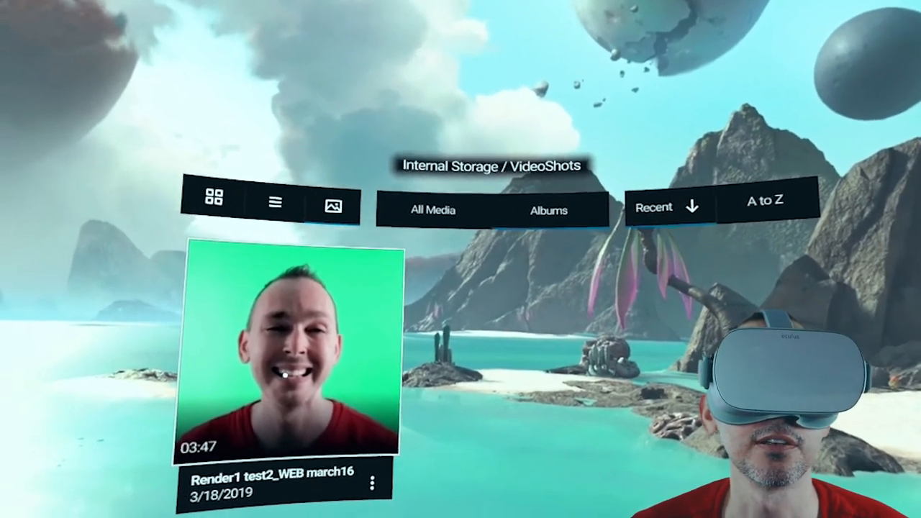
{"action": "left_click", "coordinate": [285, 345]}
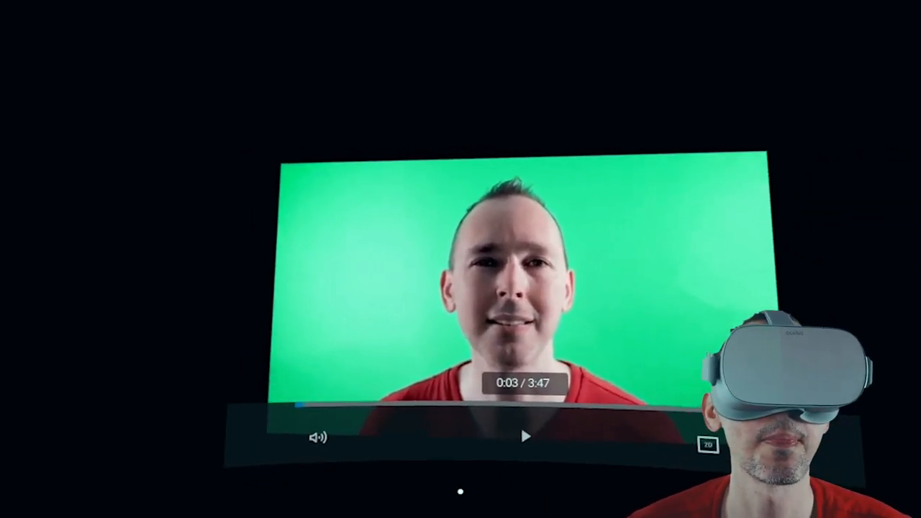
Switch the theater screen through different projection modes from the playback bar's Projection options.
{"action": "left_click", "coordinate": [708, 446]}
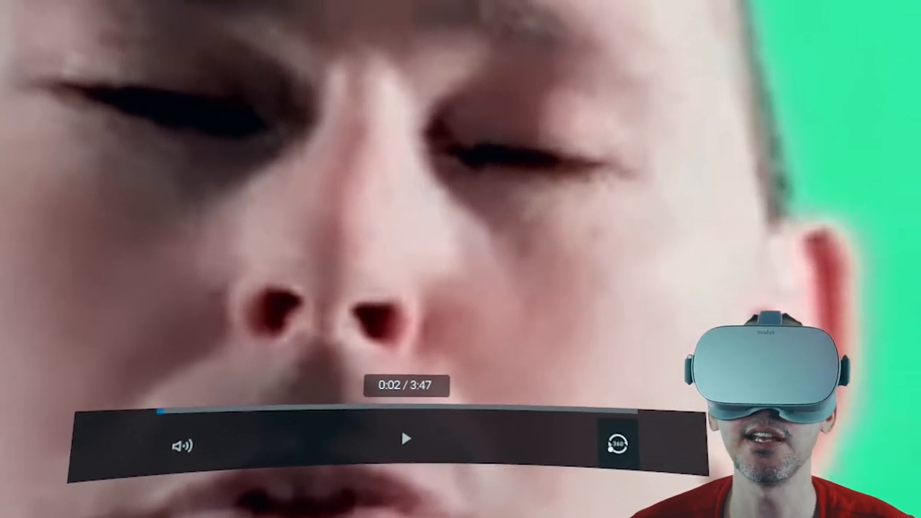
{"action": "left_click", "coordinate": [629, 443]}
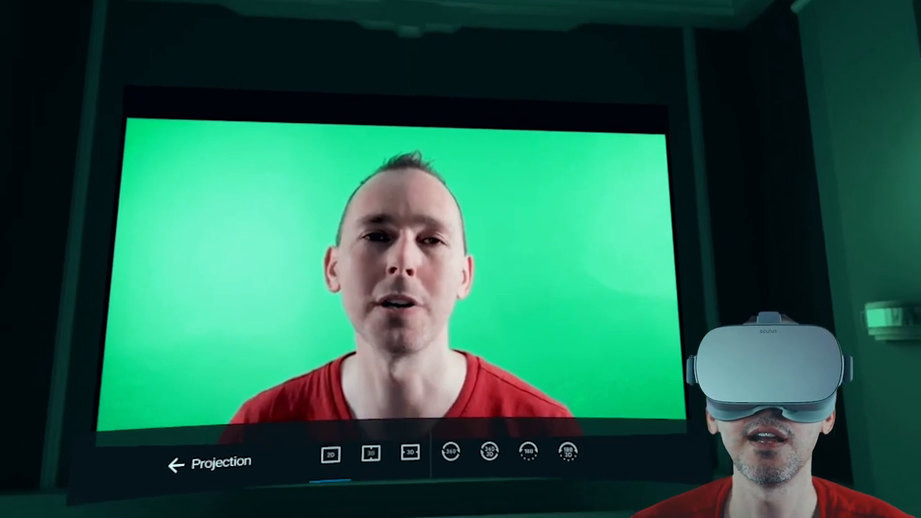
{"action": "left_click", "coordinate": [371, 452]}
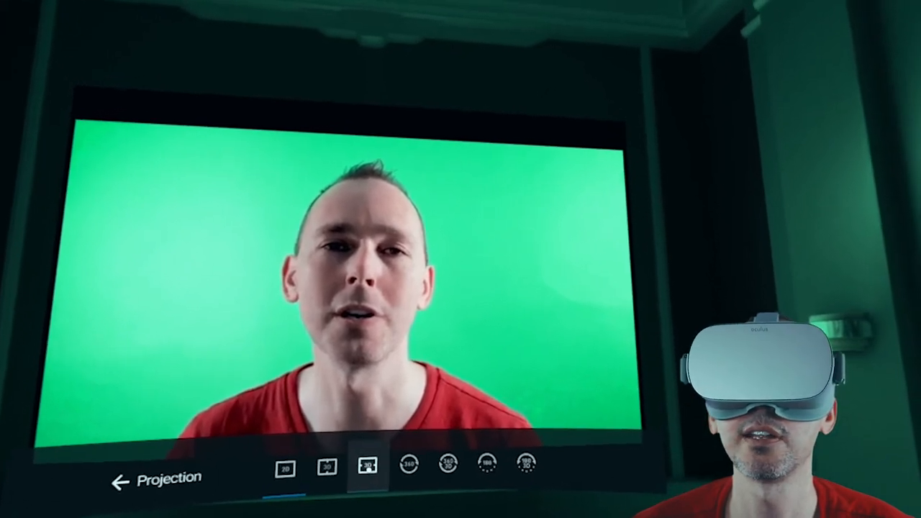
{"action": "left_click", "coordinate": [524, 480]}
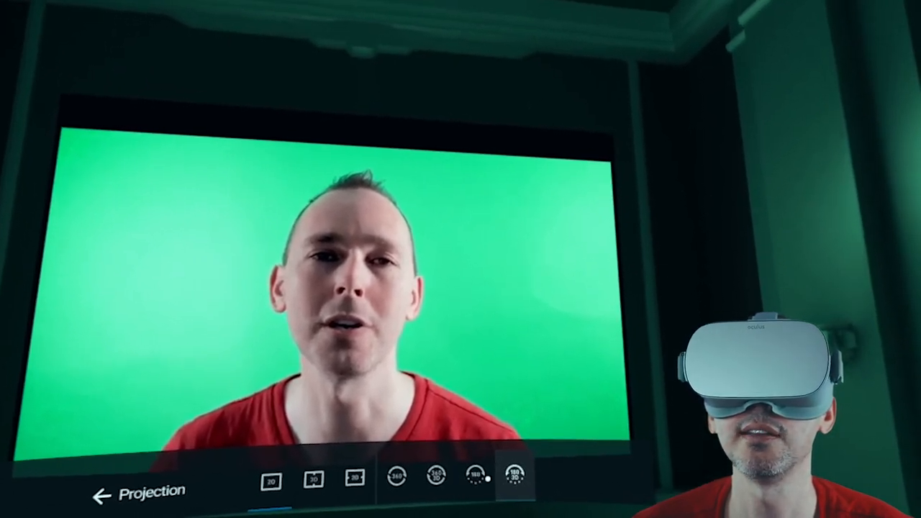